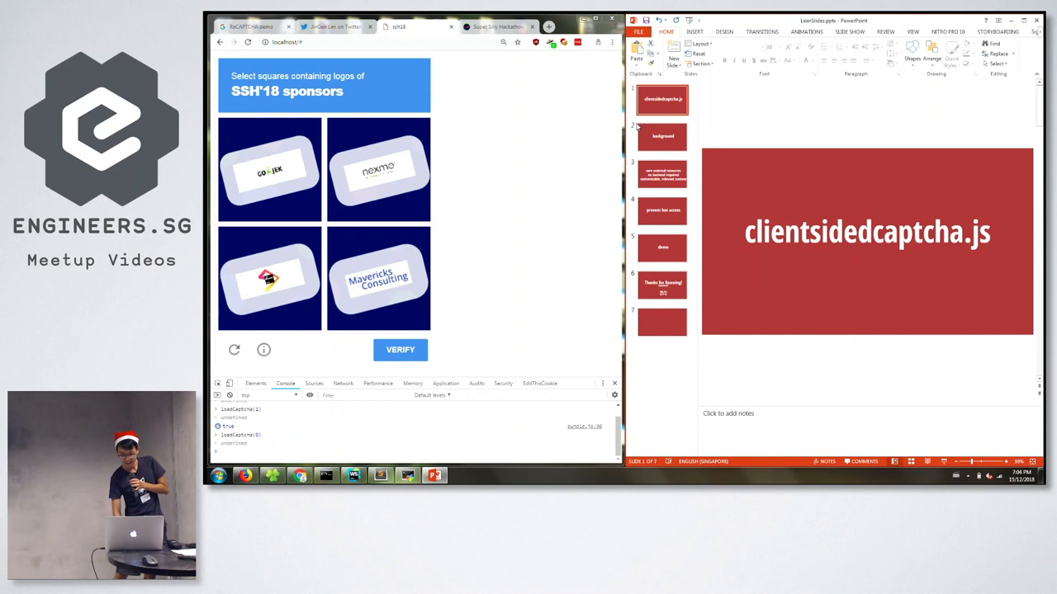
- Trigger the reCAPTCHA on Google's demo form to show the motorcycles image challenge
{"action": "left_click", "coordinate": [662, 136]}
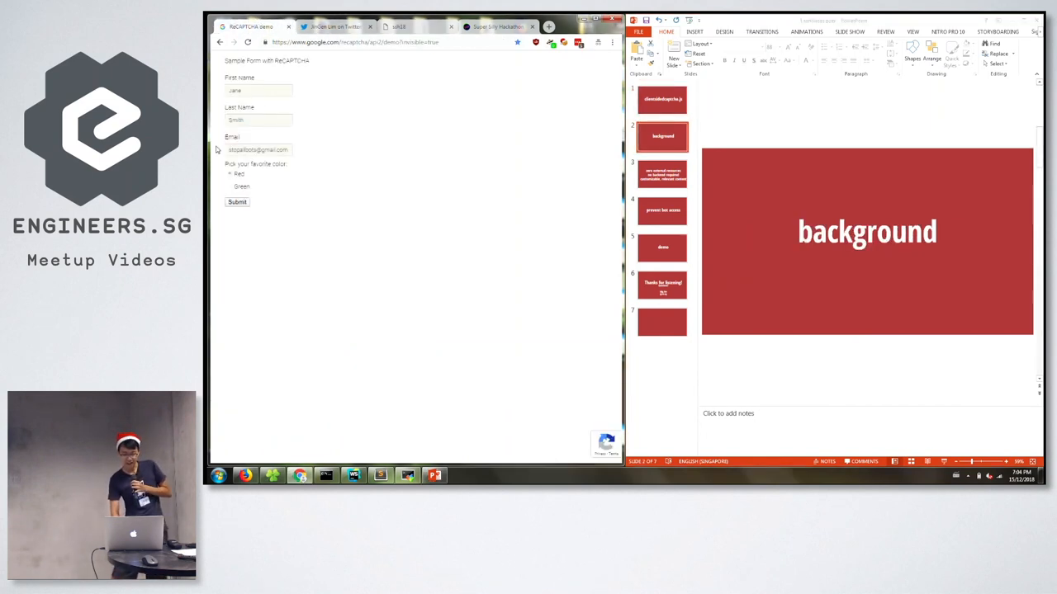
{"action": "left_click", "coordinate": [237, 203]}
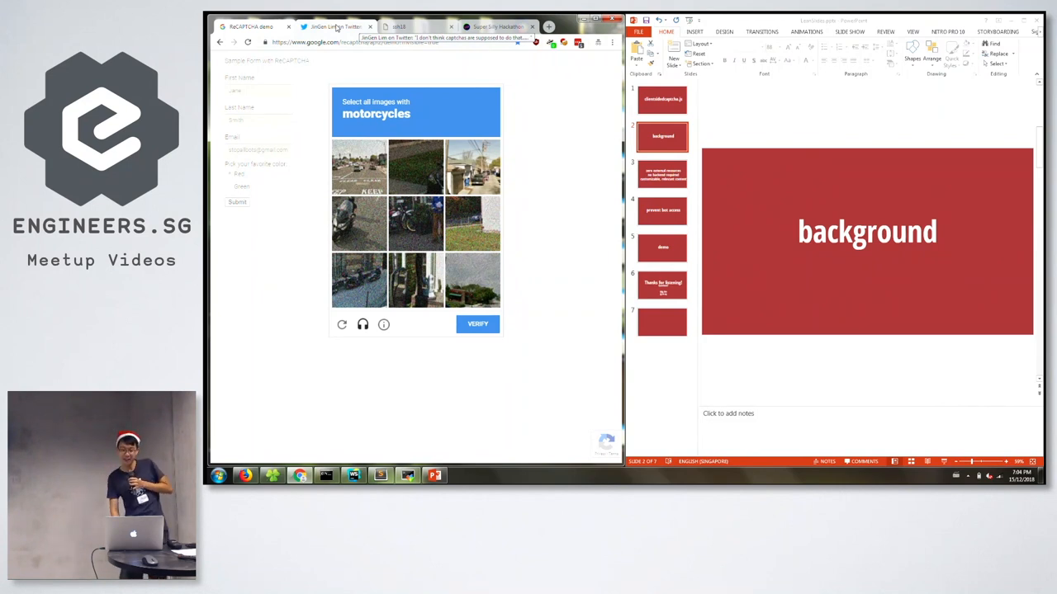
- Return to the local ssh18 tab showing the SSH'18 sponsor-logo captcha
{"action": "left_click", "coordinate": [336, 27]}
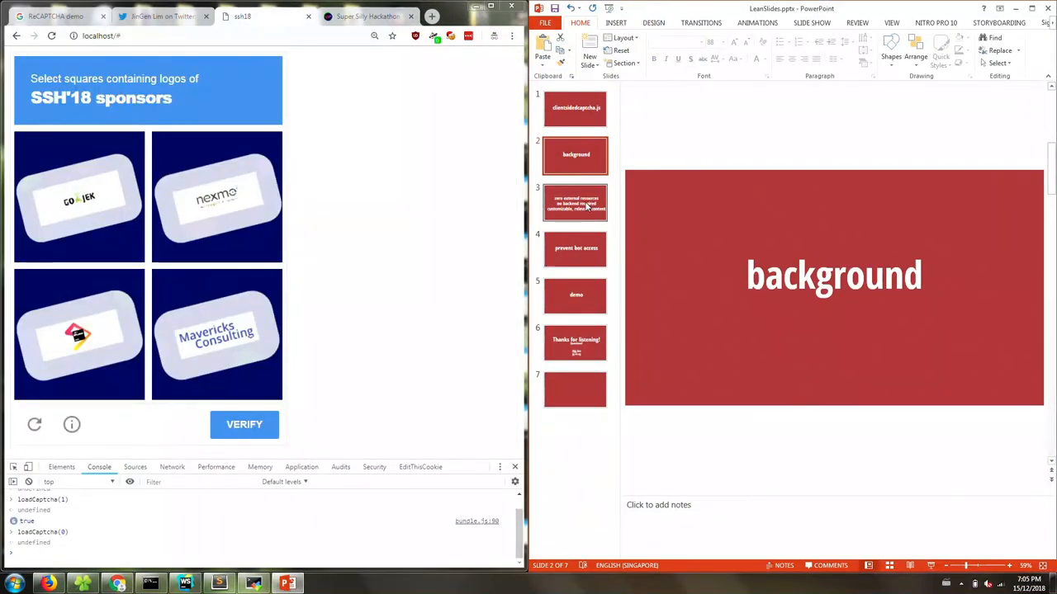
- Display slide 3: zero external resources, no backend, customizable, relevant content
{"action": "left_click", "coordinate": [573, 203]}
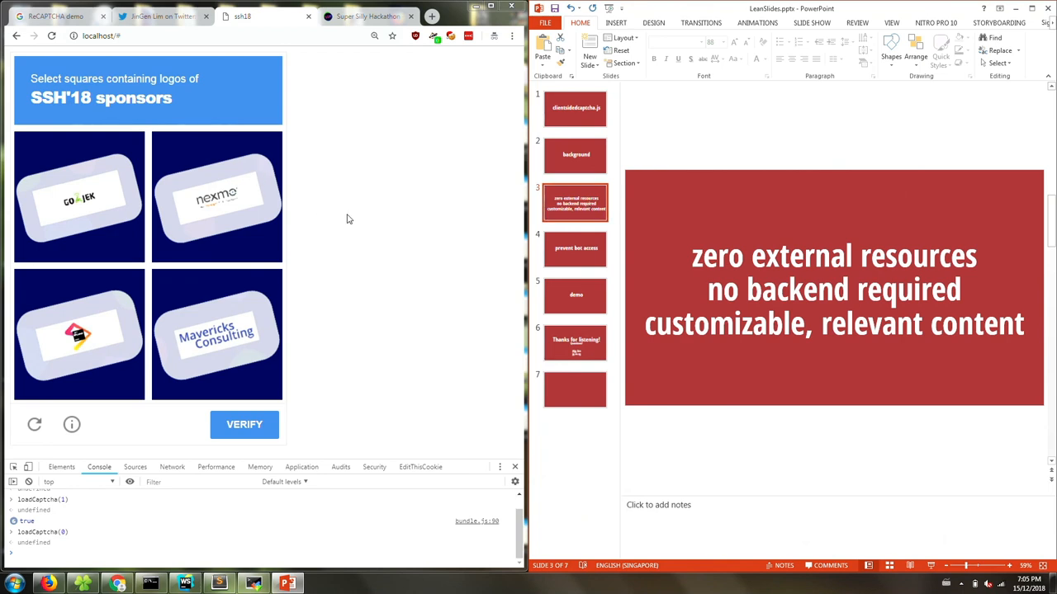
{"action": "mouse_move", "coordinate": [340, 332]}
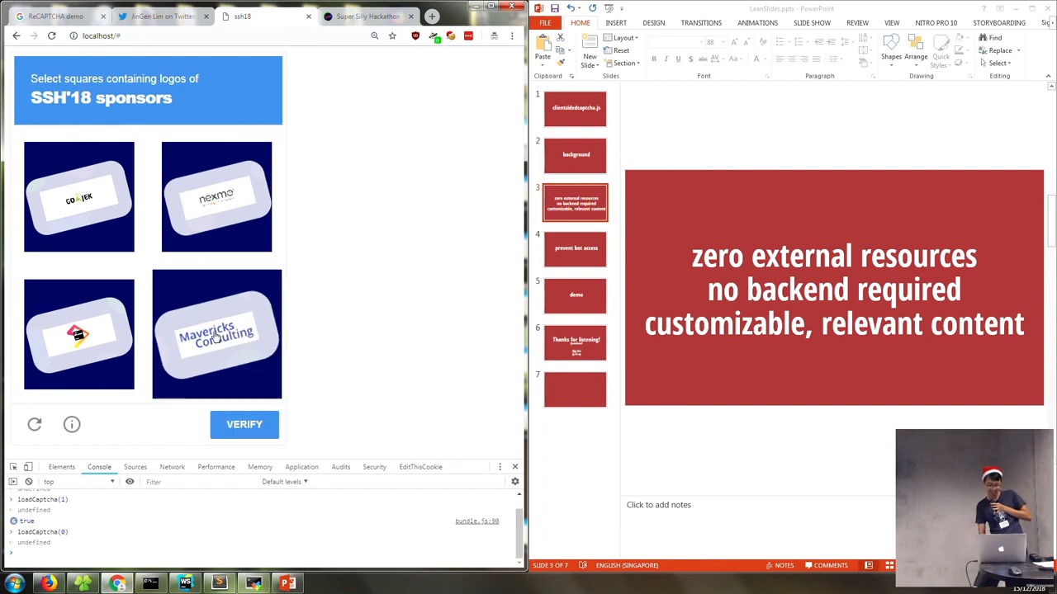
- Pick the Mavericks Consulting sponsor square and submit the sponsor-logo answer
{"action": "left_click", "coordinate": [216, 334]}
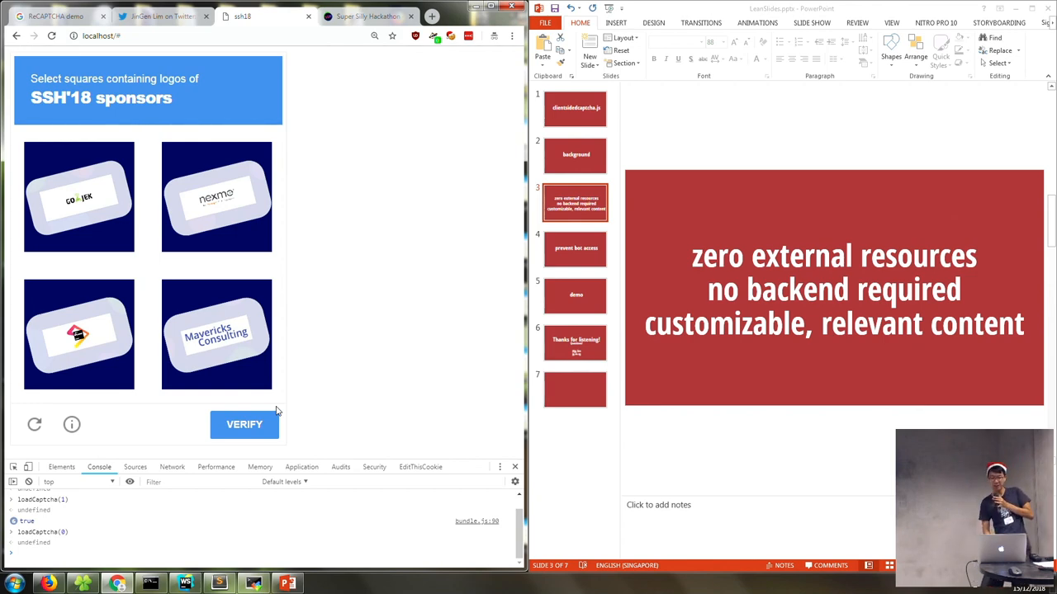
{"action": "left_click", "coordinate": [364, 16]}
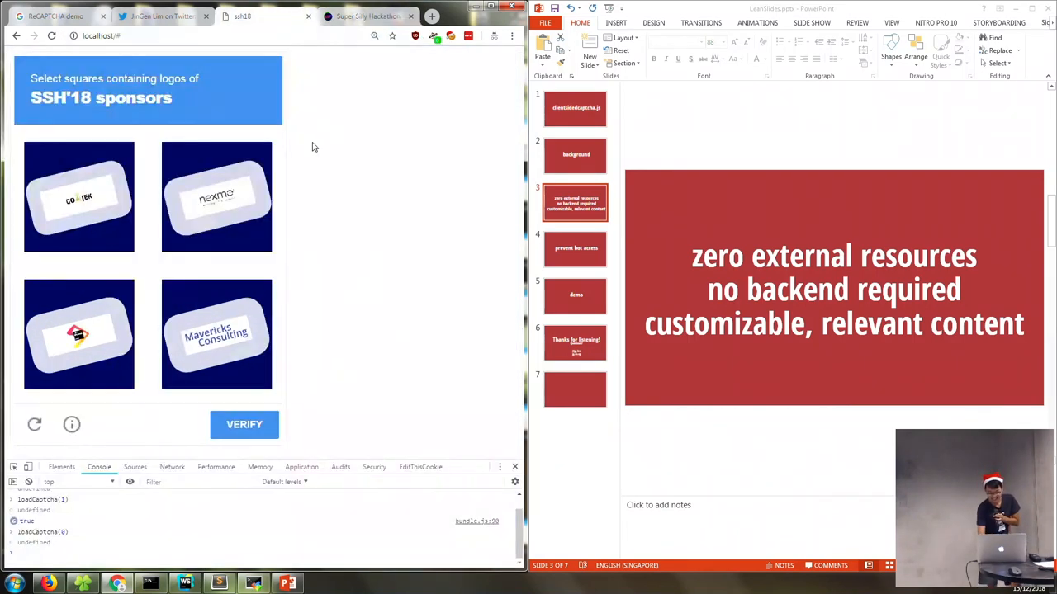
{"action": "mouse_move", "coordinate": [434, 323]}
{"action": "type", "text": "loadCaptcha(1)"}
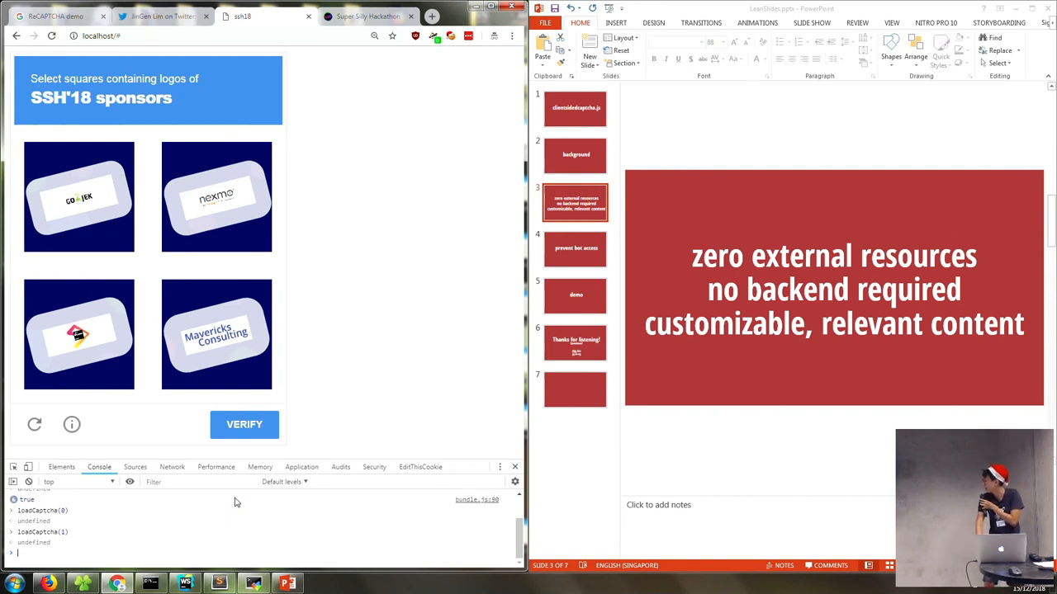
- Focus the DevTools console to load the Waldo challenge with loadCaptcha(2)
{"action": "left_click", "coordinate": [35, 424]}
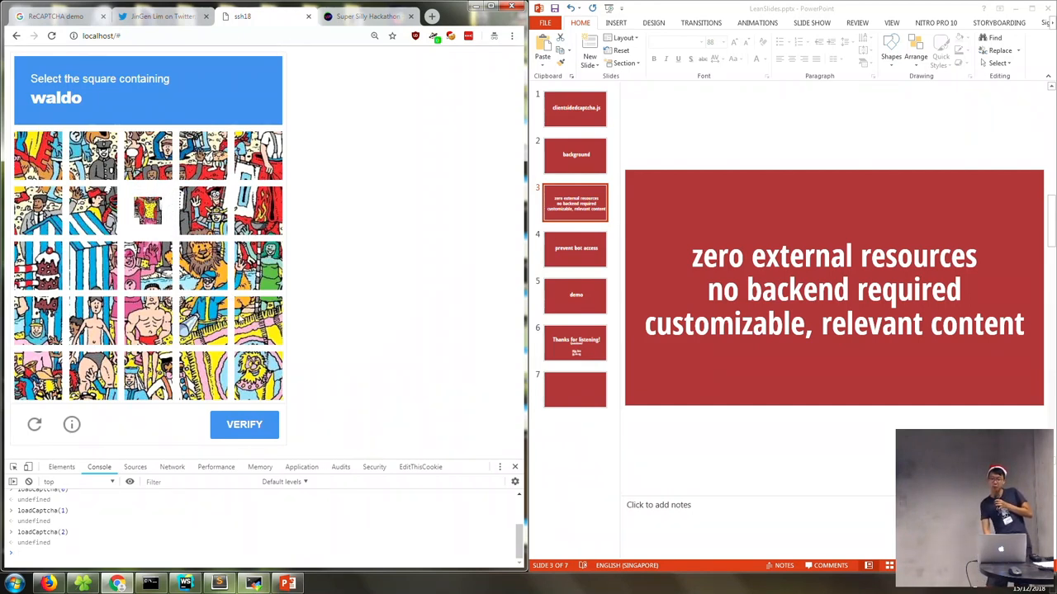
- Pick another square that might contain Waldo and check the answer
{"action": "left_click", "coordinate": [244, 424]}
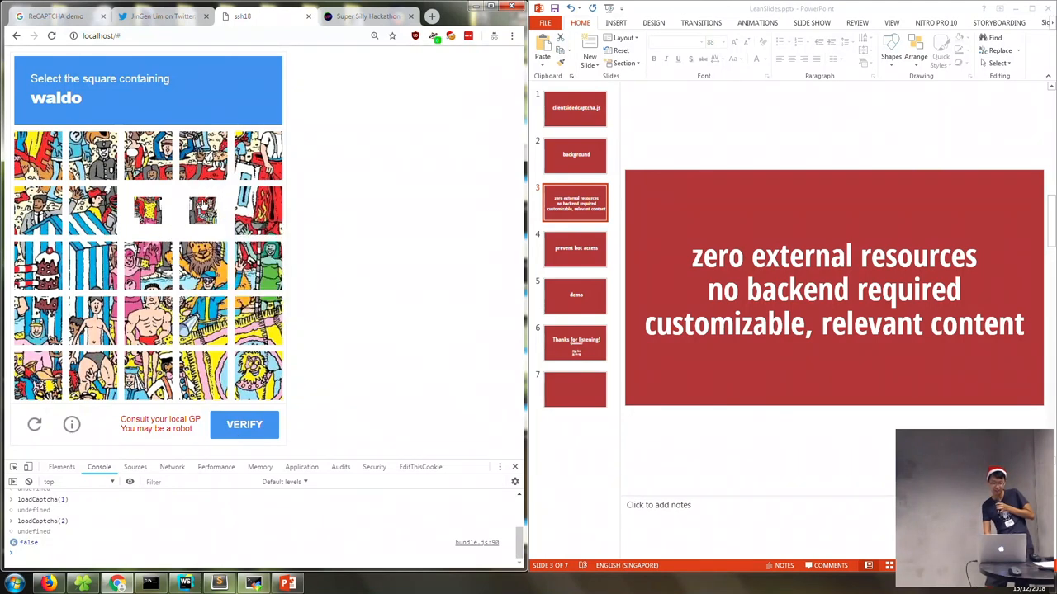
{"action": "left_click", "coordinate": [244, 425]}
{"action": "type", "text": "loadCaptcha(3)"}
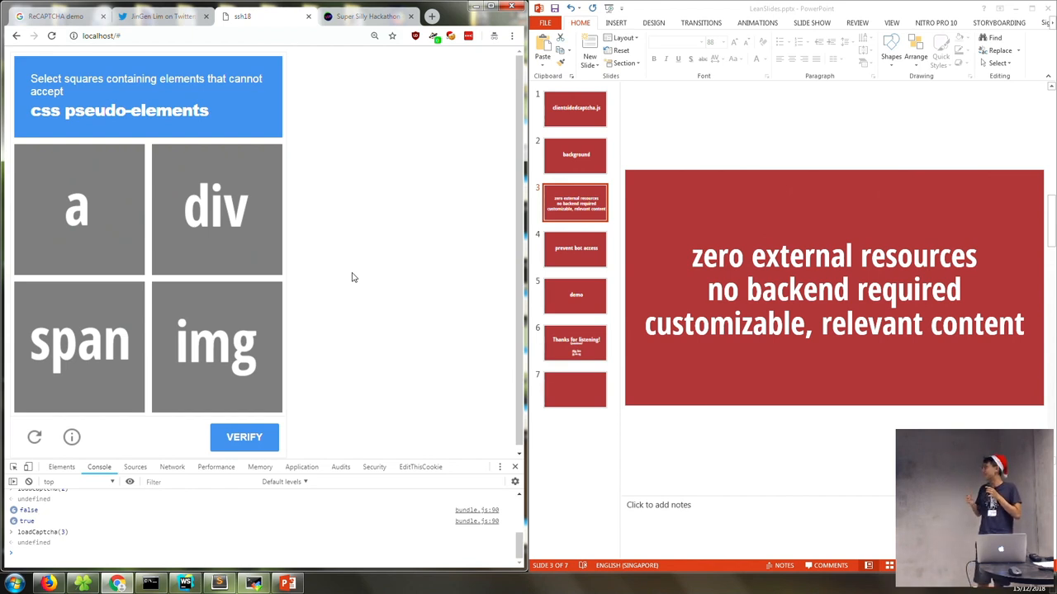
{"action": "mouse_move", "coordinate": [265, 277]}
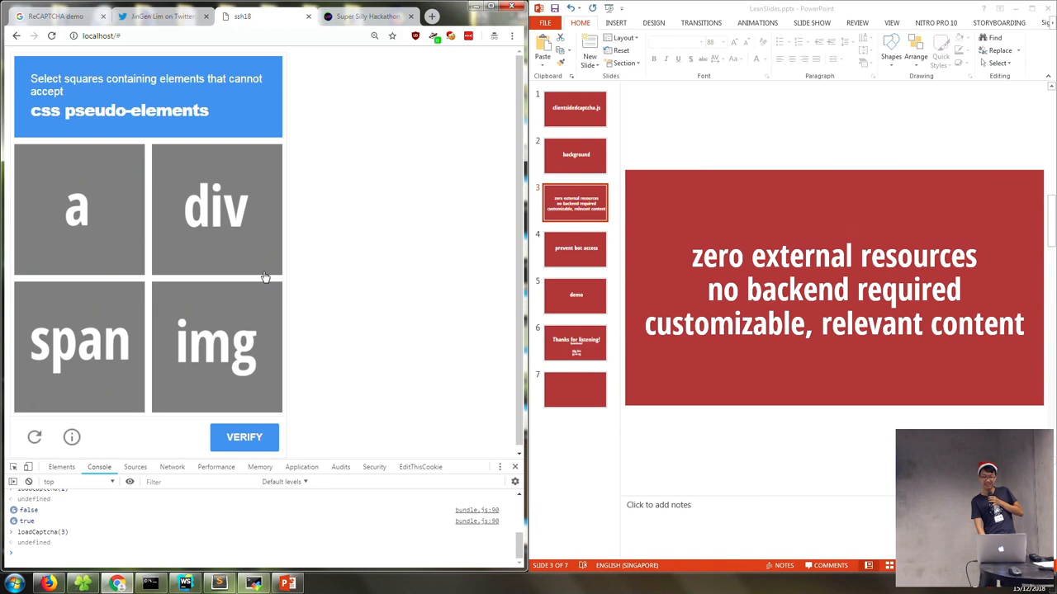
- Pick the img square as the element that cannot accept pseudo-elements
{"action": "left_click", "coordinate": [217, 345]}
{"action": "type", "text": "loadCaptcha(4)"}
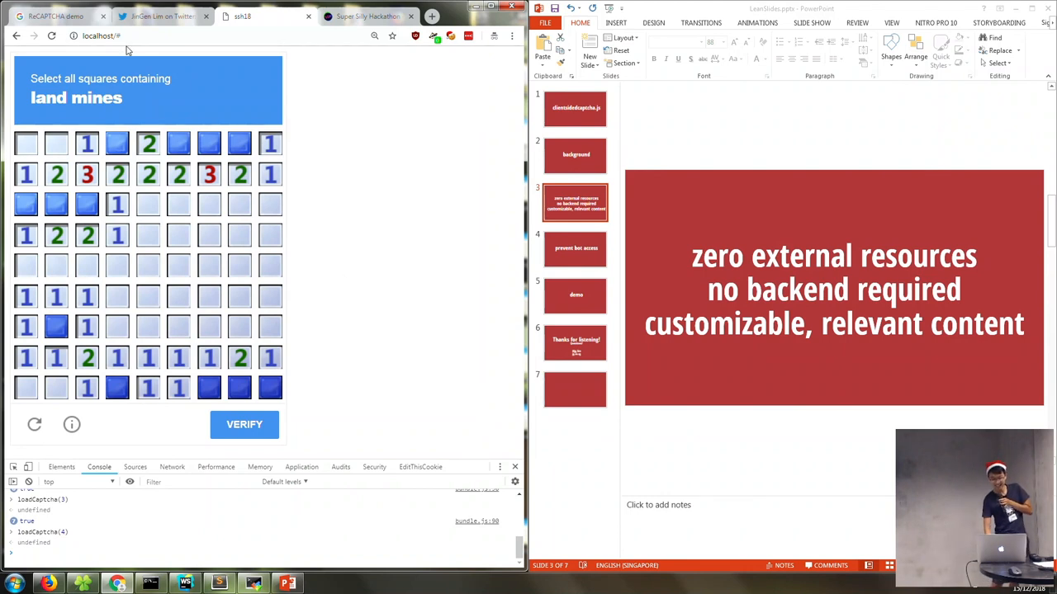
- Mark the dark blue land-mine squares on the minesweeper captcha grid
{"action": "right_click", "coordinate": [210, 143]}
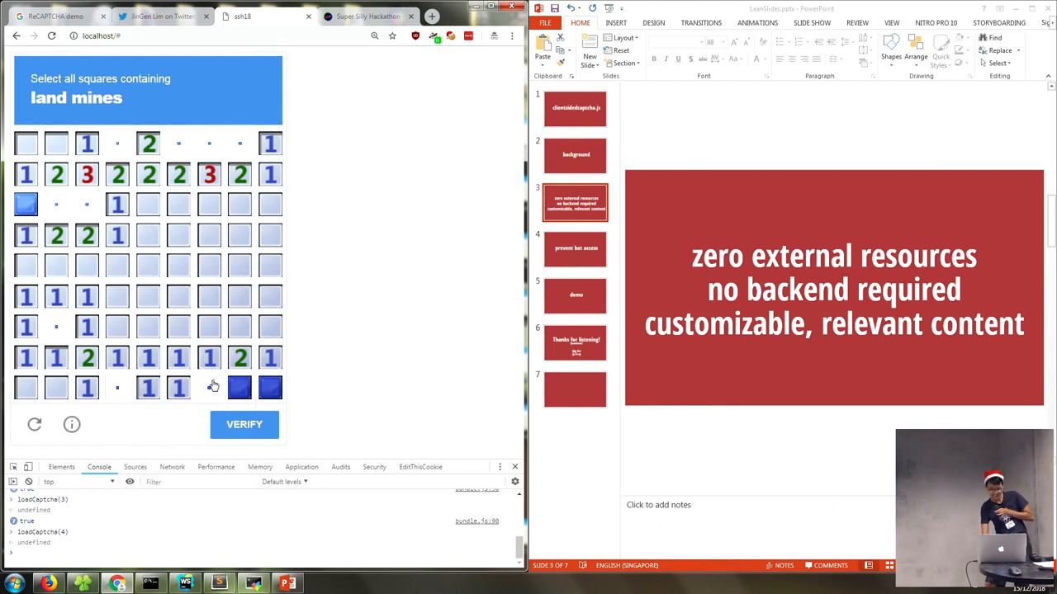
{"action": "left_click", "coordinate": [270, 388]}
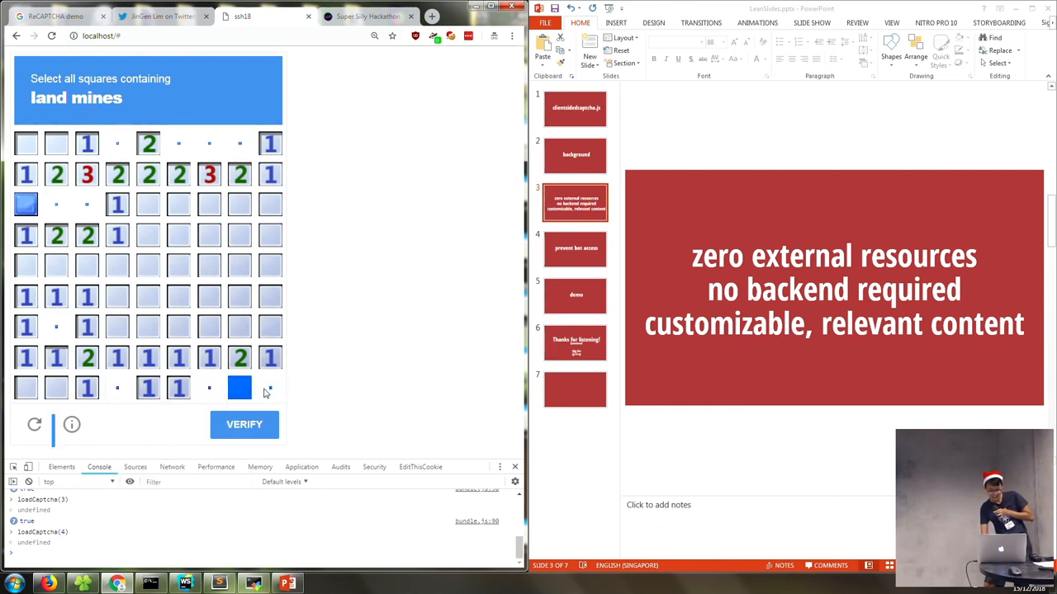